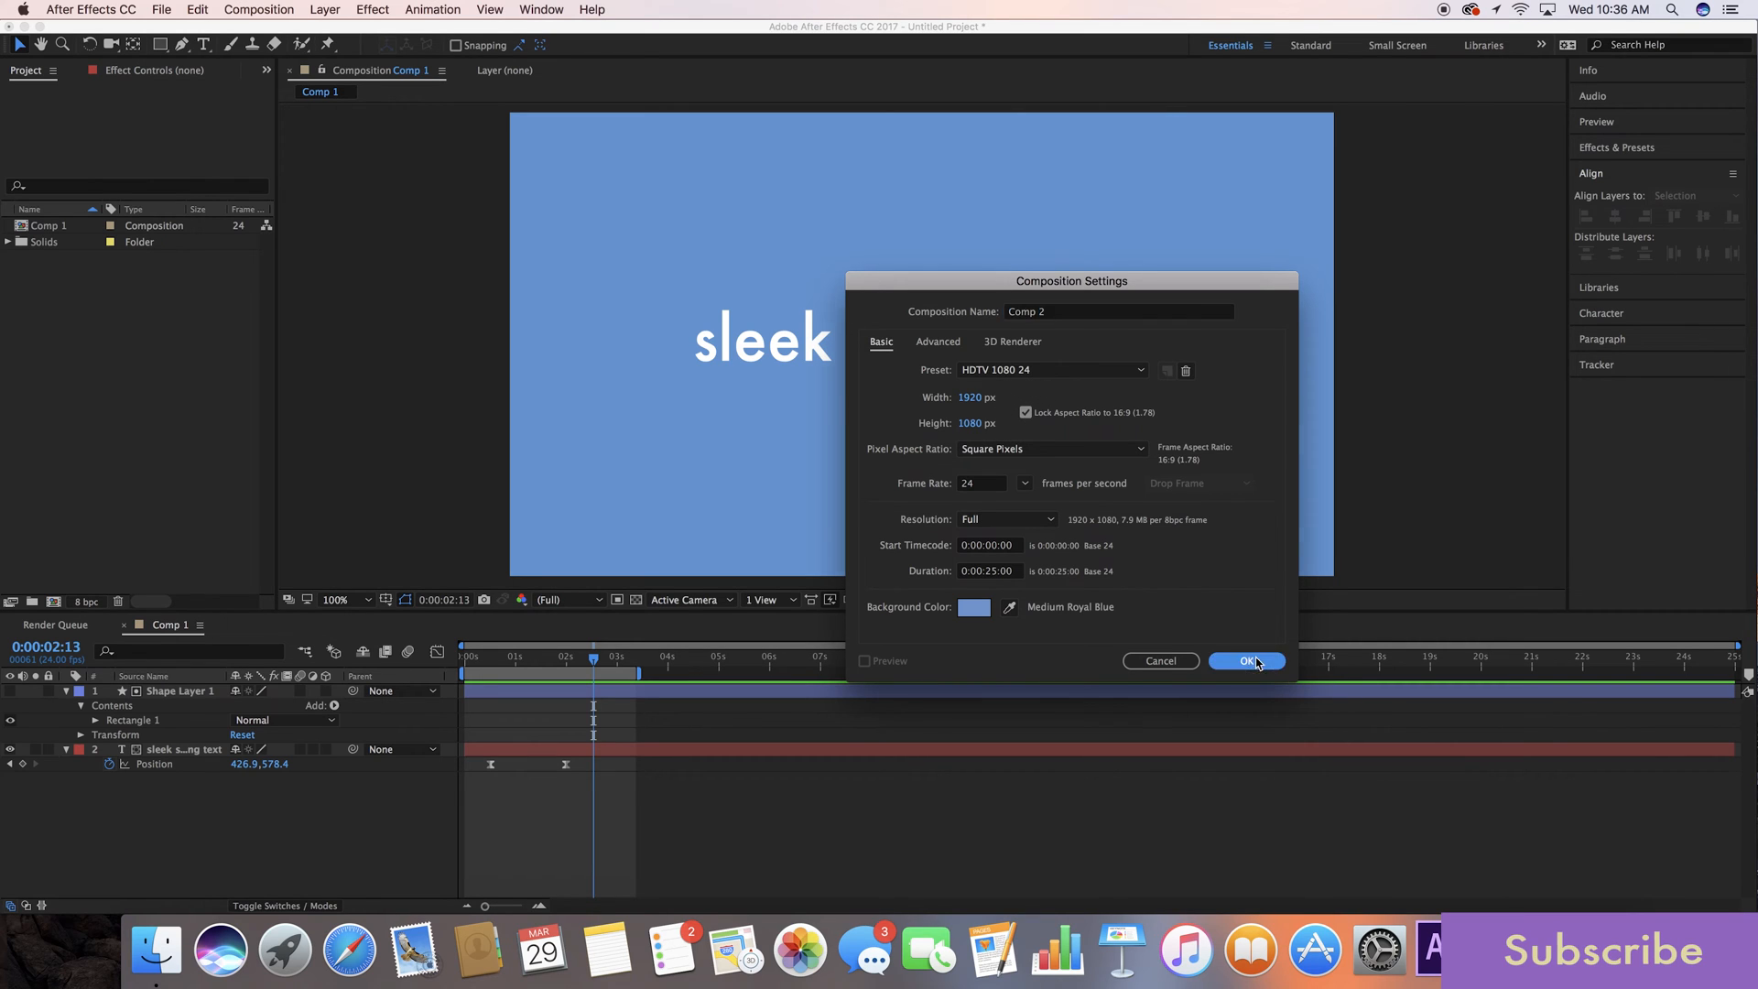
# Step: Create Comp 2, add a white type layer reading 'text' and centre it via the Align panel
pyautogui.click(1248, 662)
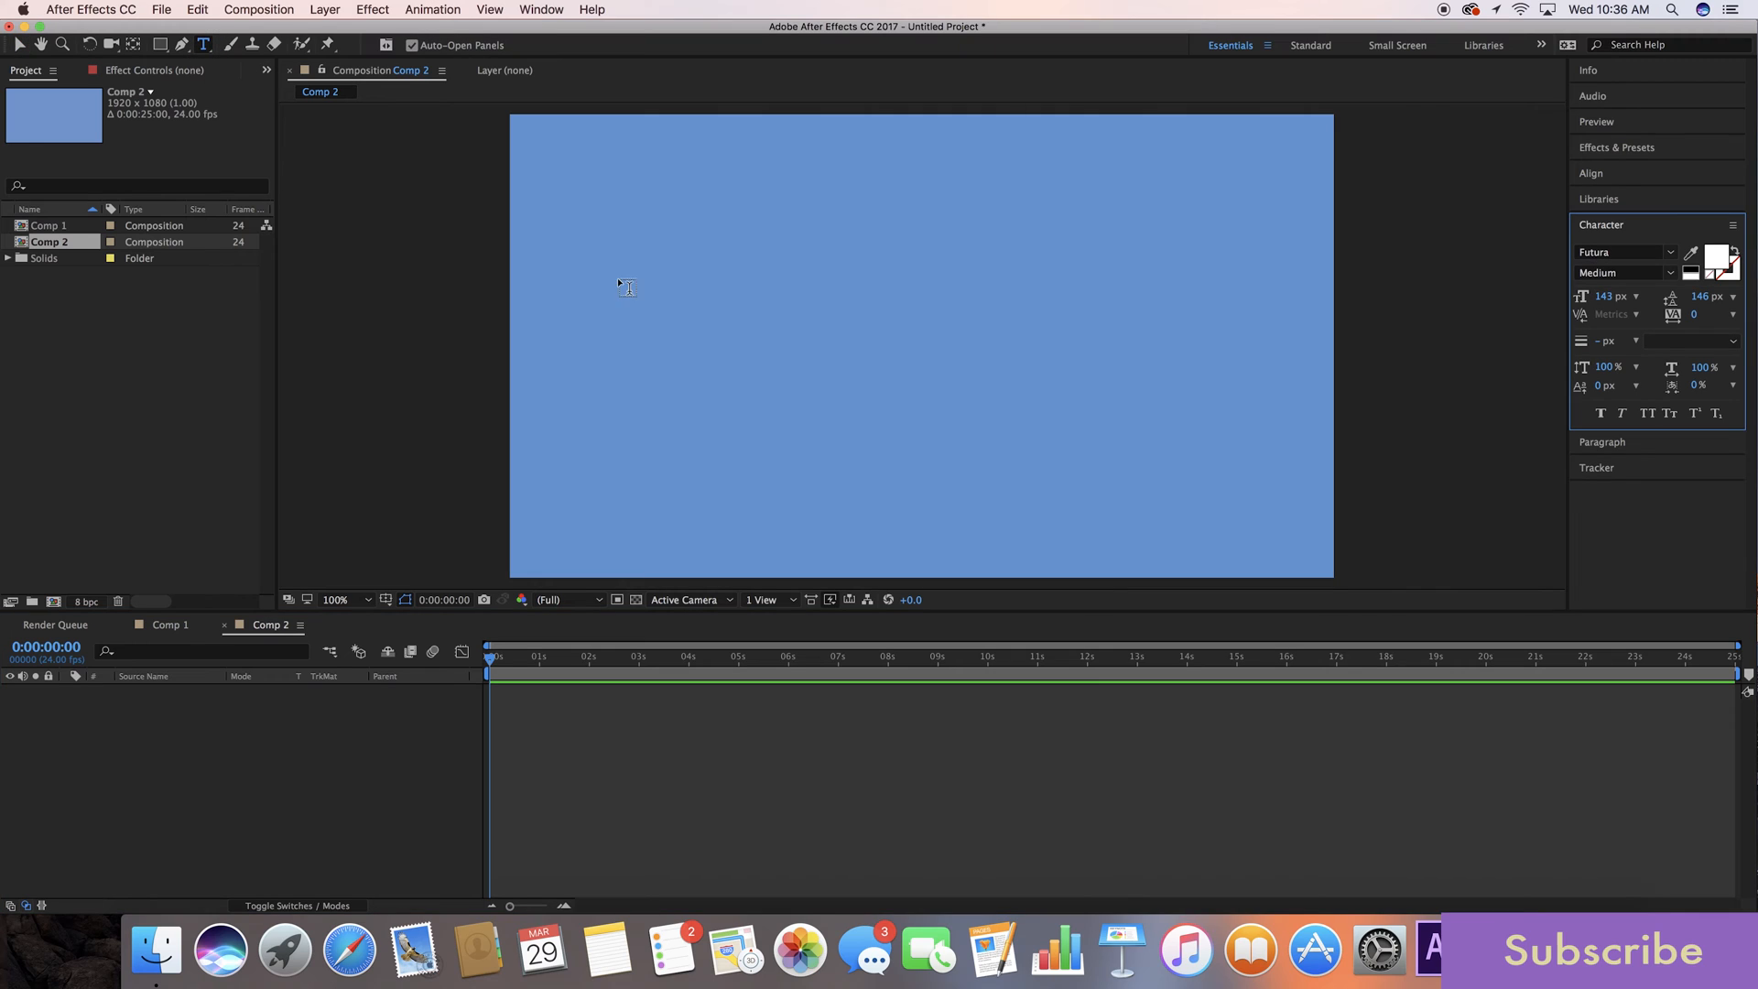
pyautogui.write('text')
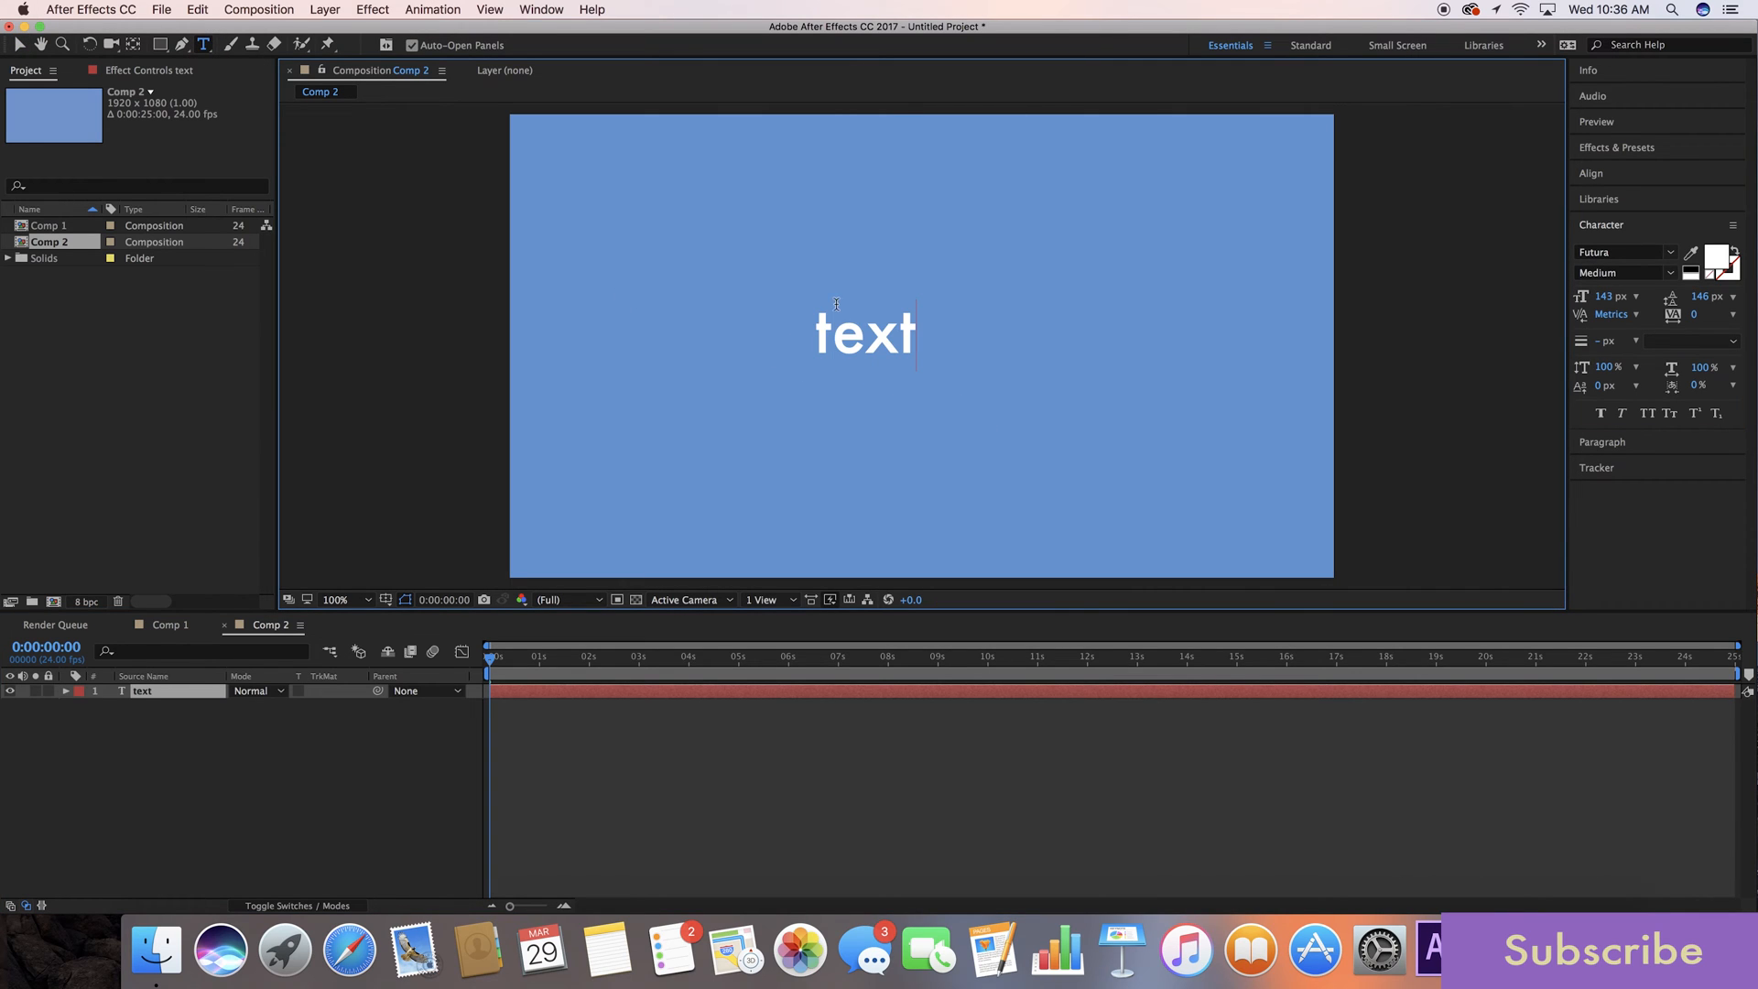
pyautogui.click(1590, 174)
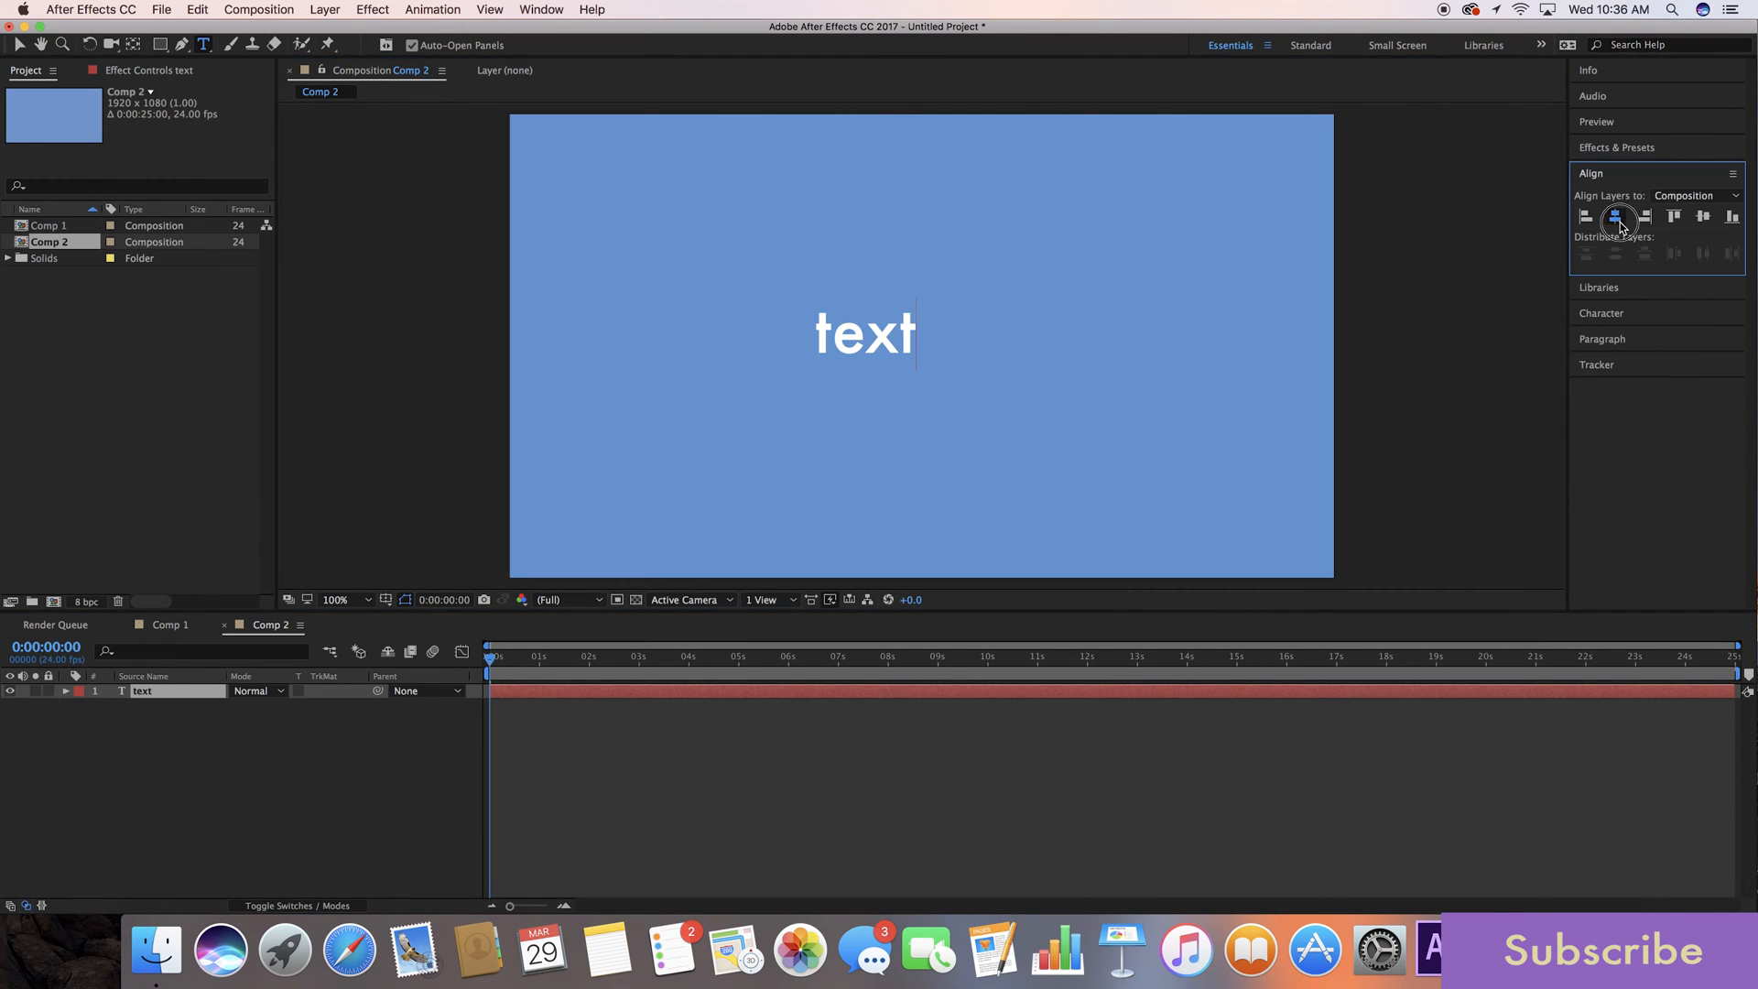
pyautogui.click(1617, 217)
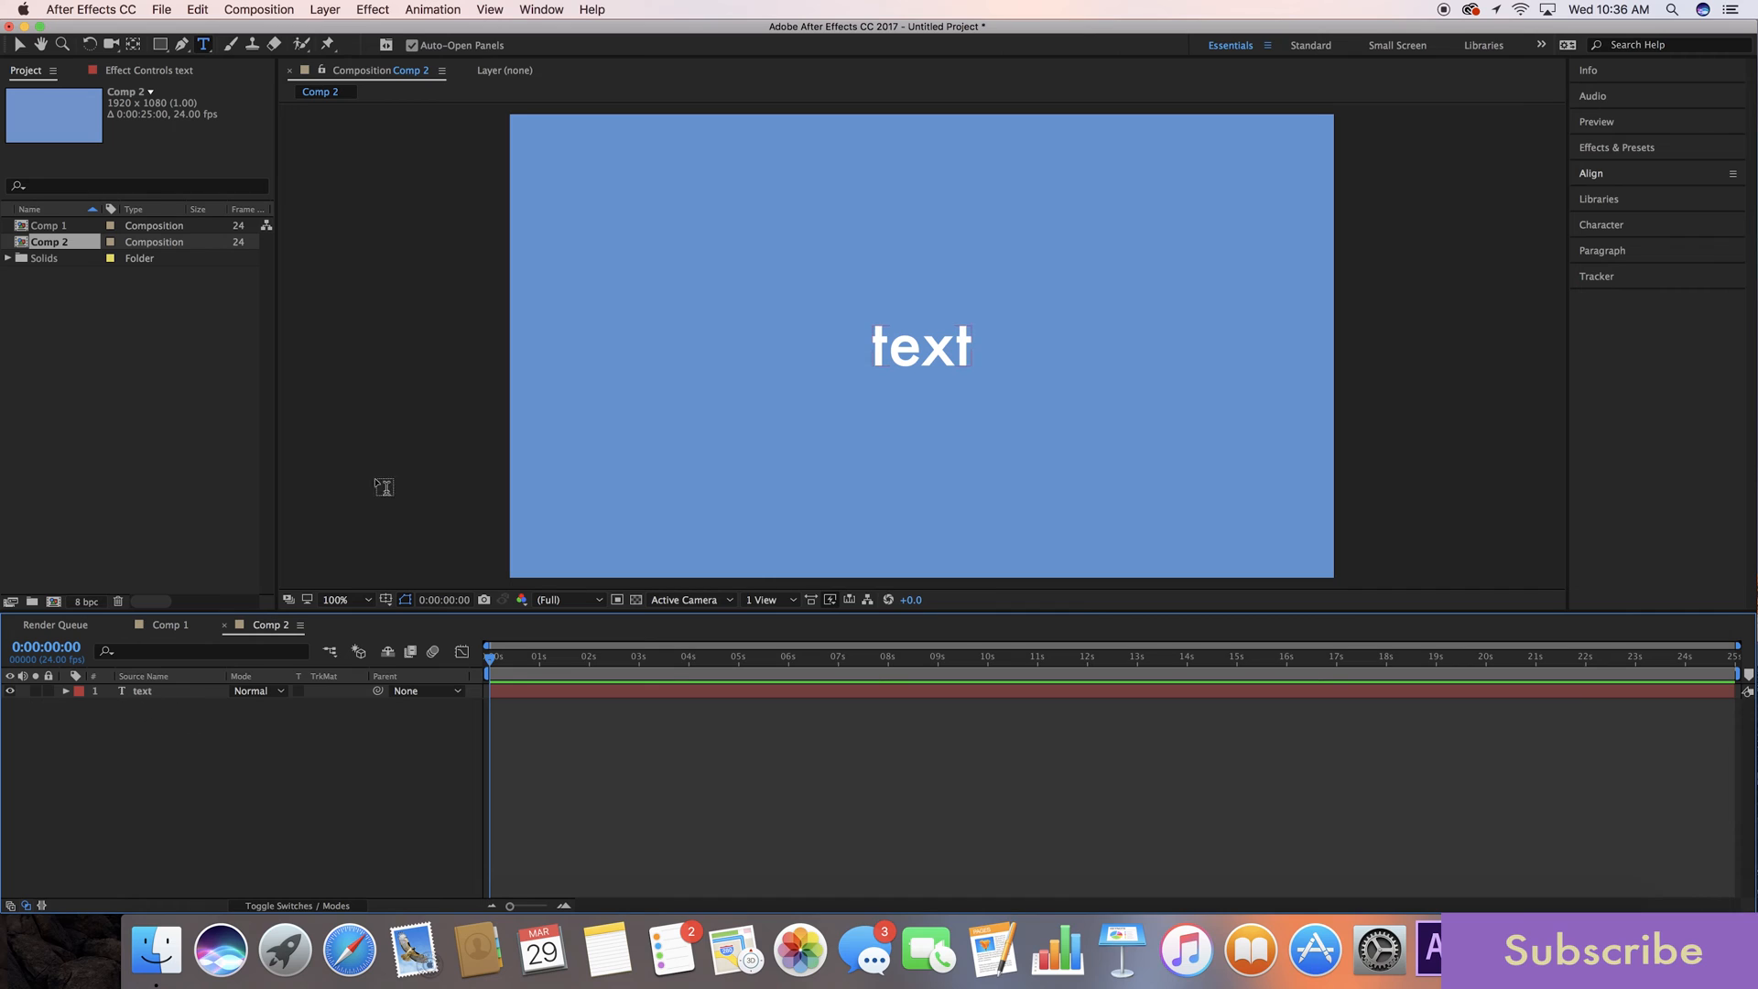
pyautogui.moveTo(160, 44)
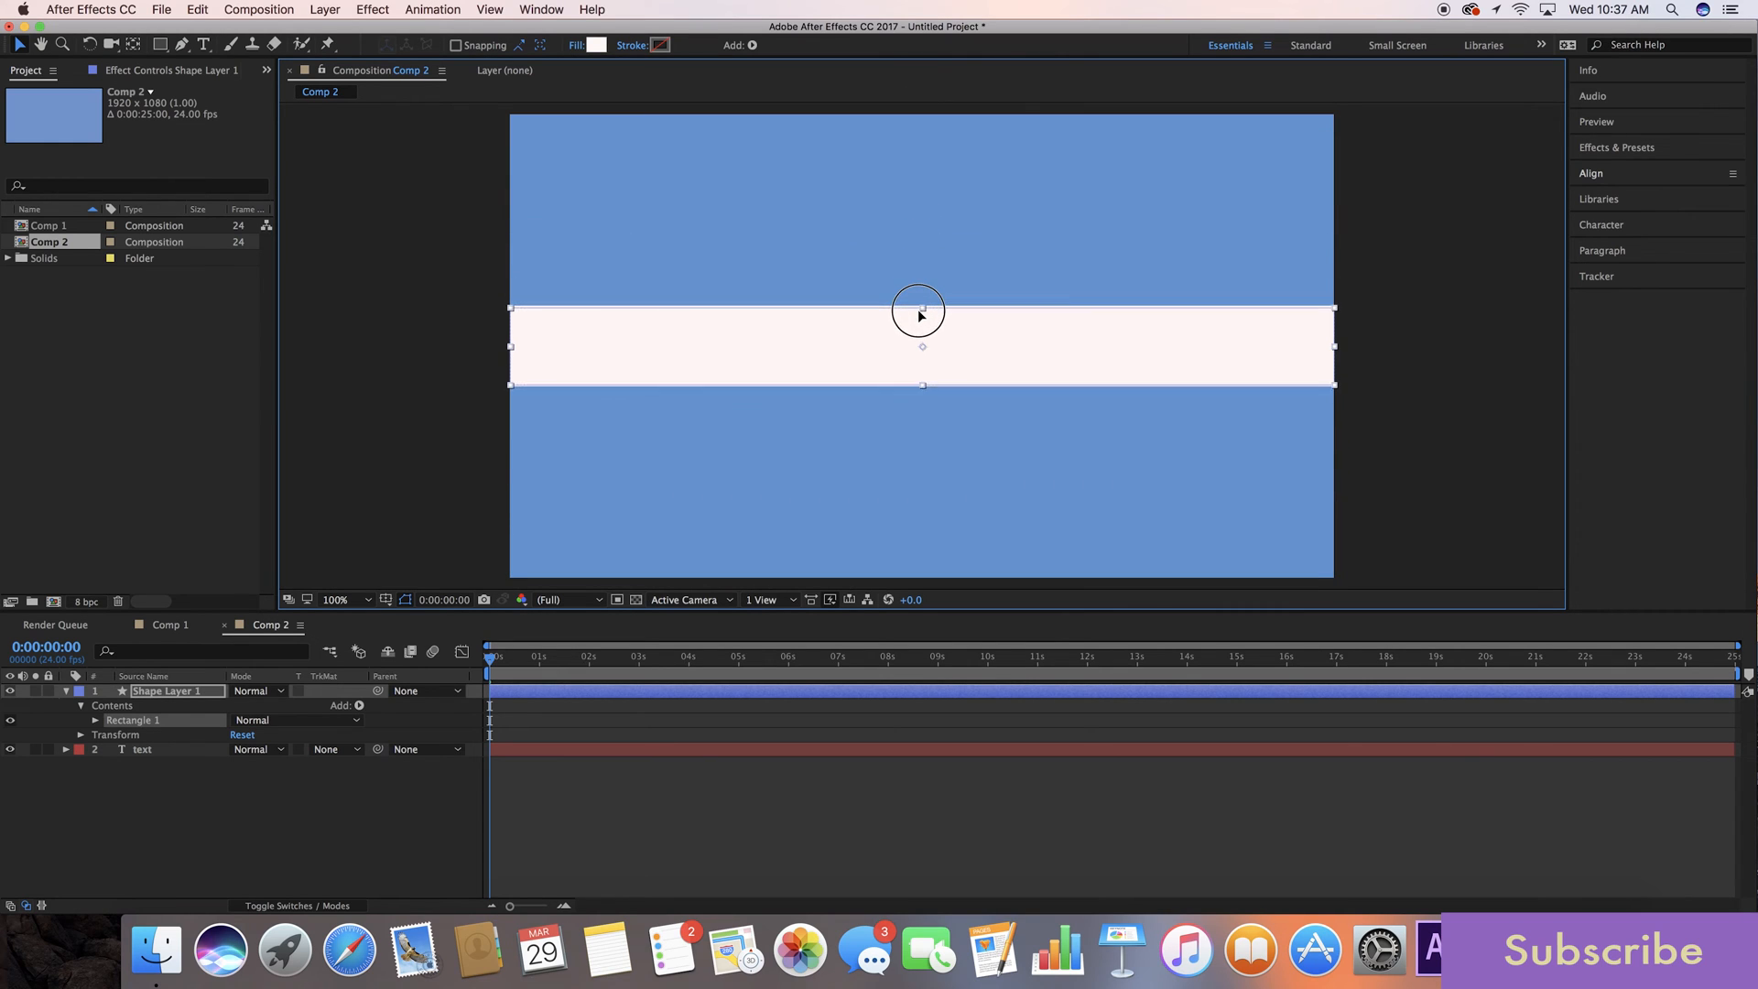
# Step: Adjust the white rectangle band so it fully covers the text
pyautogui.moveTo(917, 311); pyautogui.dragTo(918, 326)
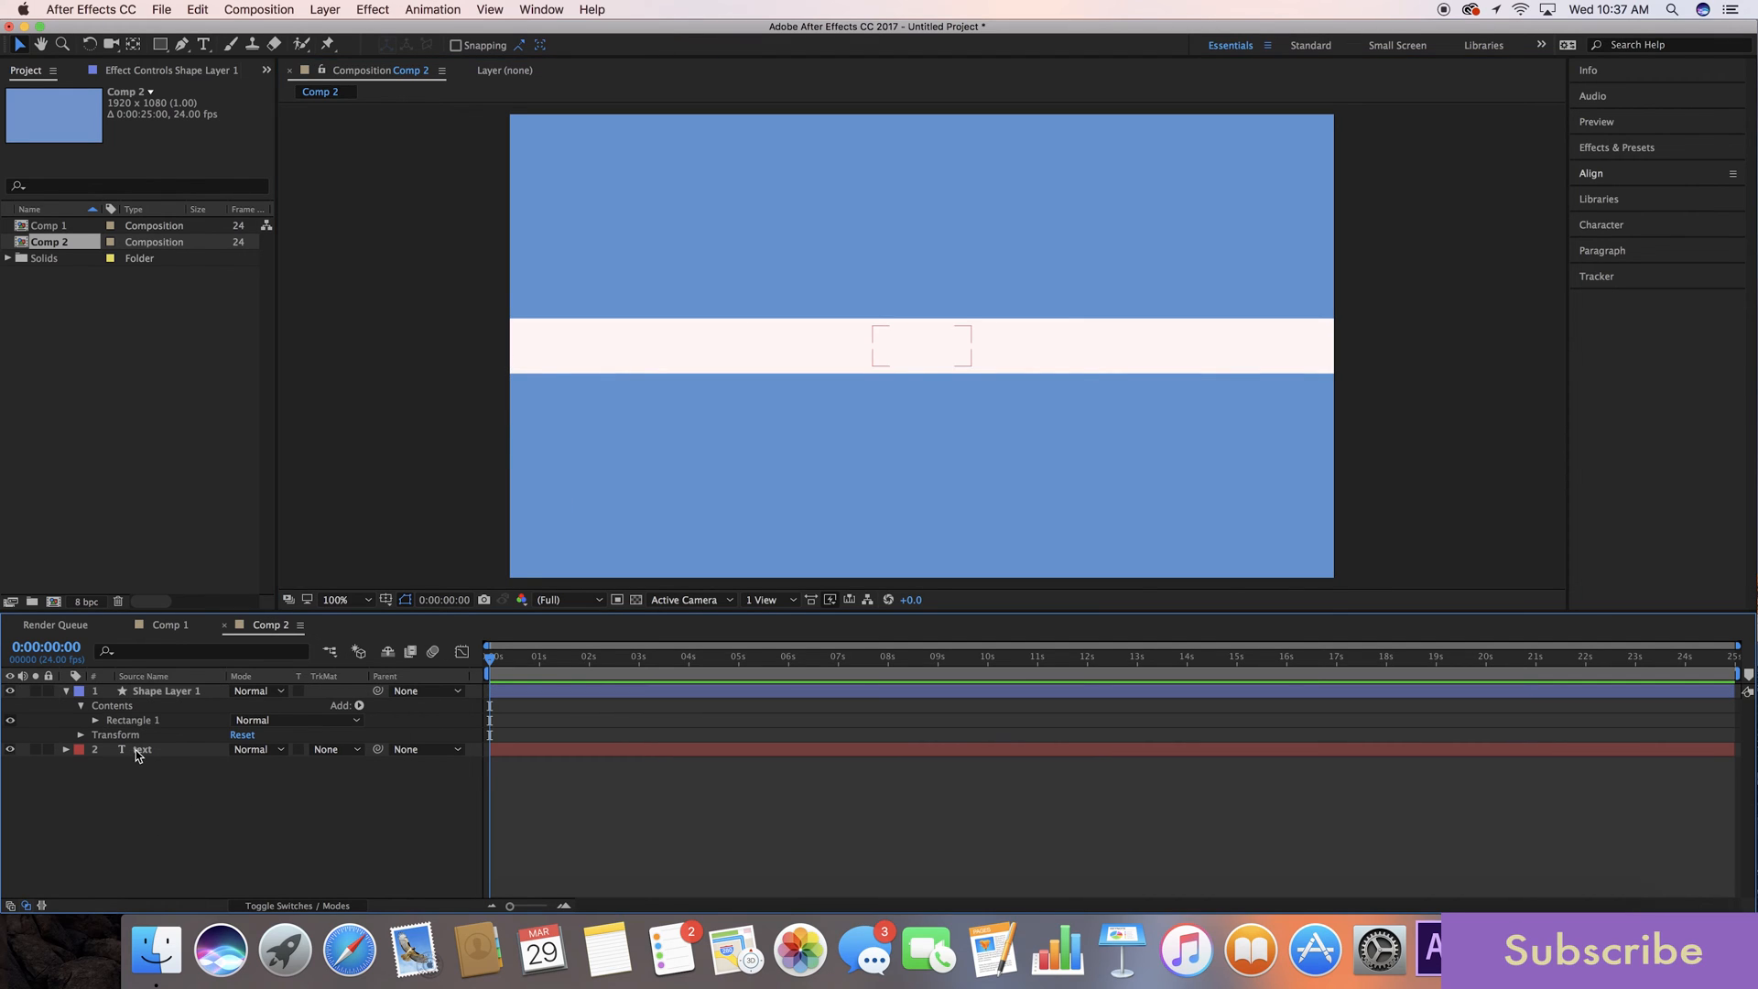
# Step: Set the text layer's track matte to Alpha Matte 'Shape Layer 1' and return the playhead to the start
pyautogui.click(143, 749)
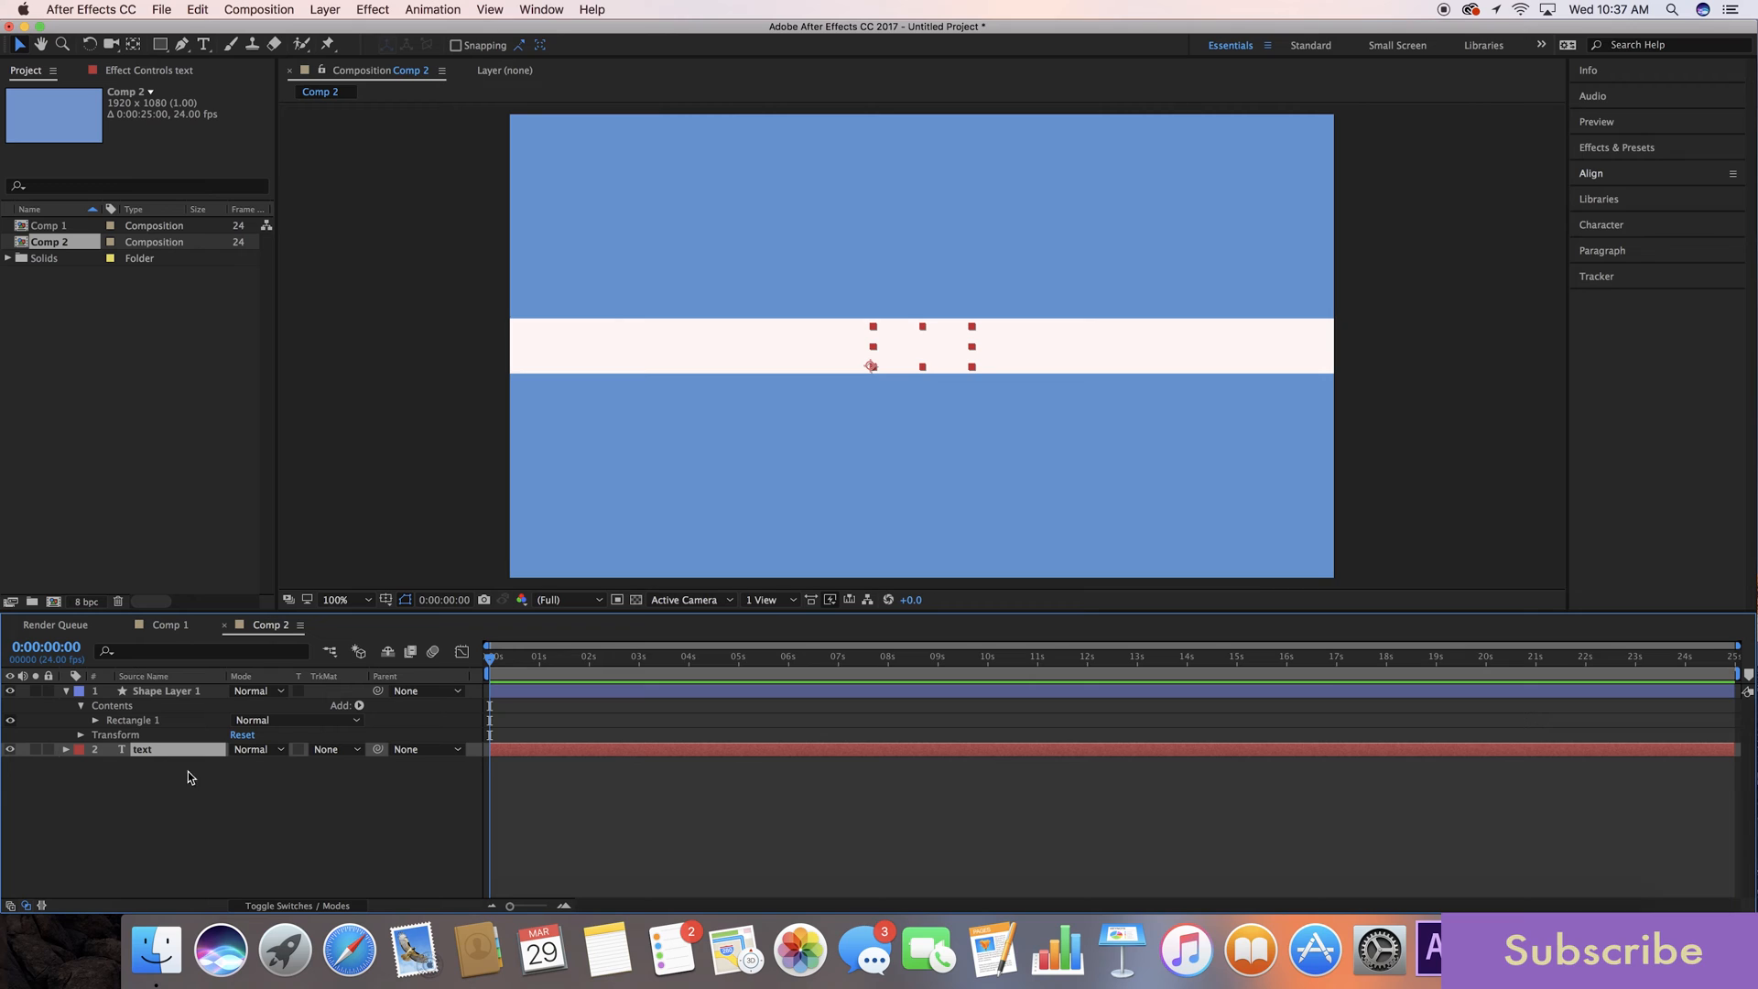
pyautogui.click(297, 905)
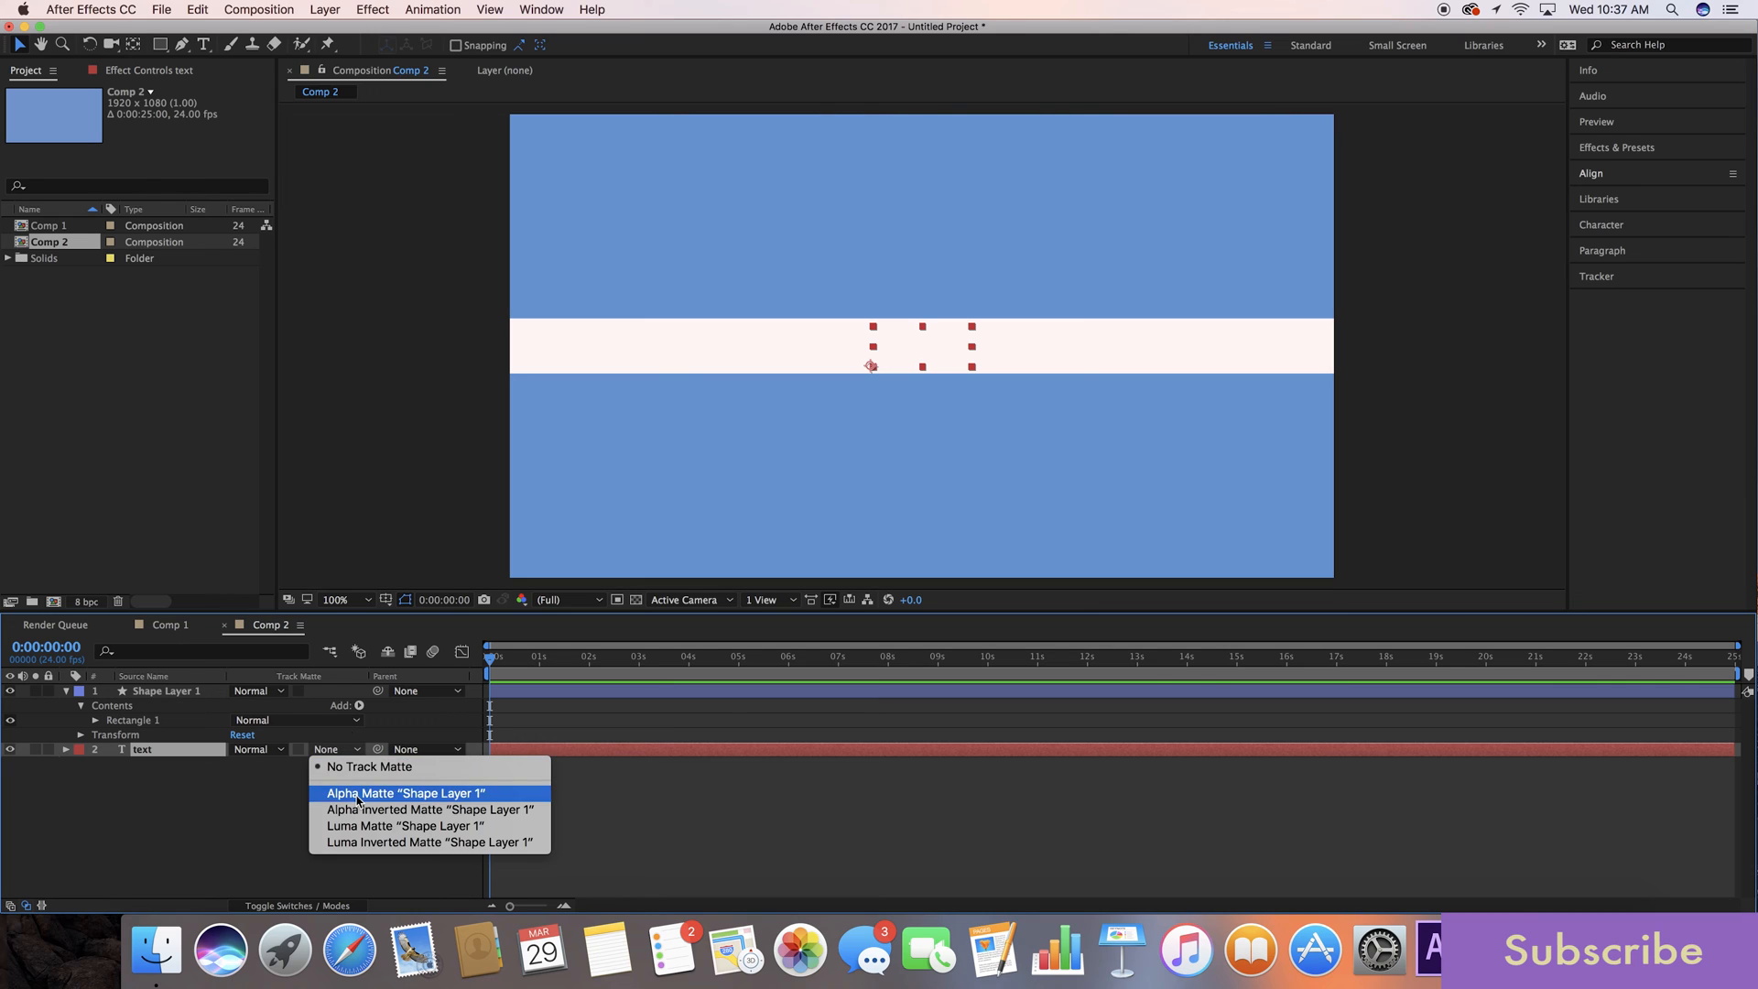
pyautogui.click(405, 793)
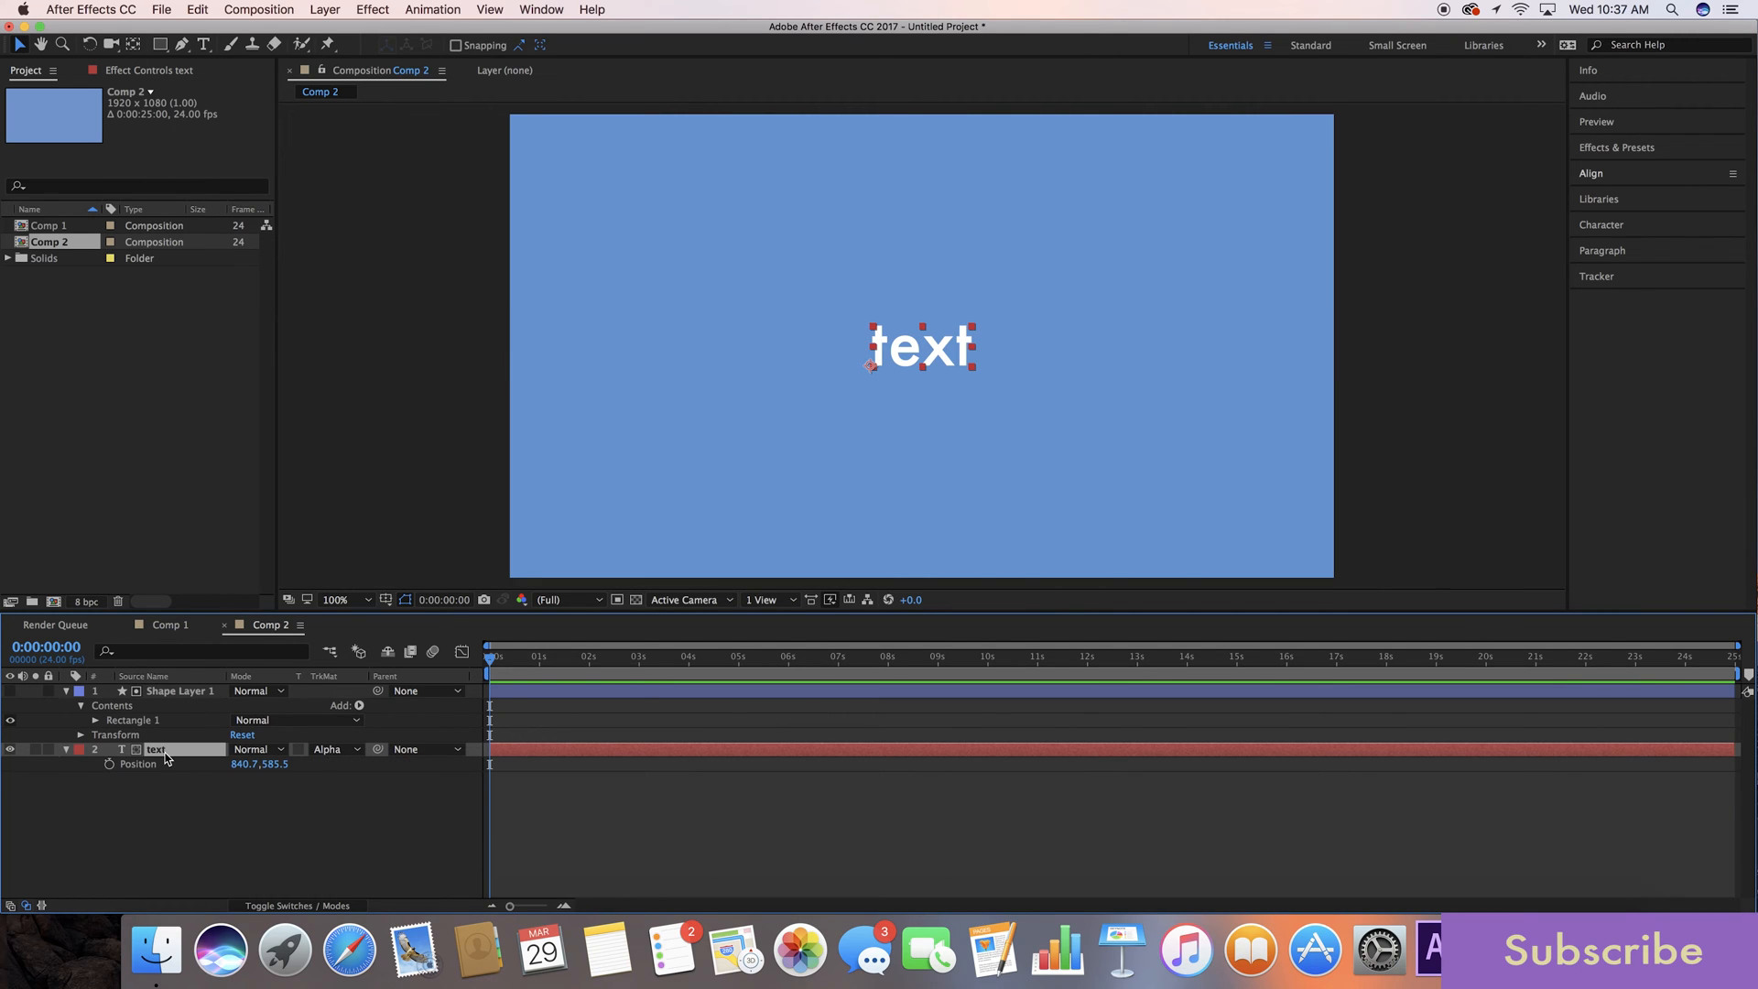
pyautogui.click(502, 658)
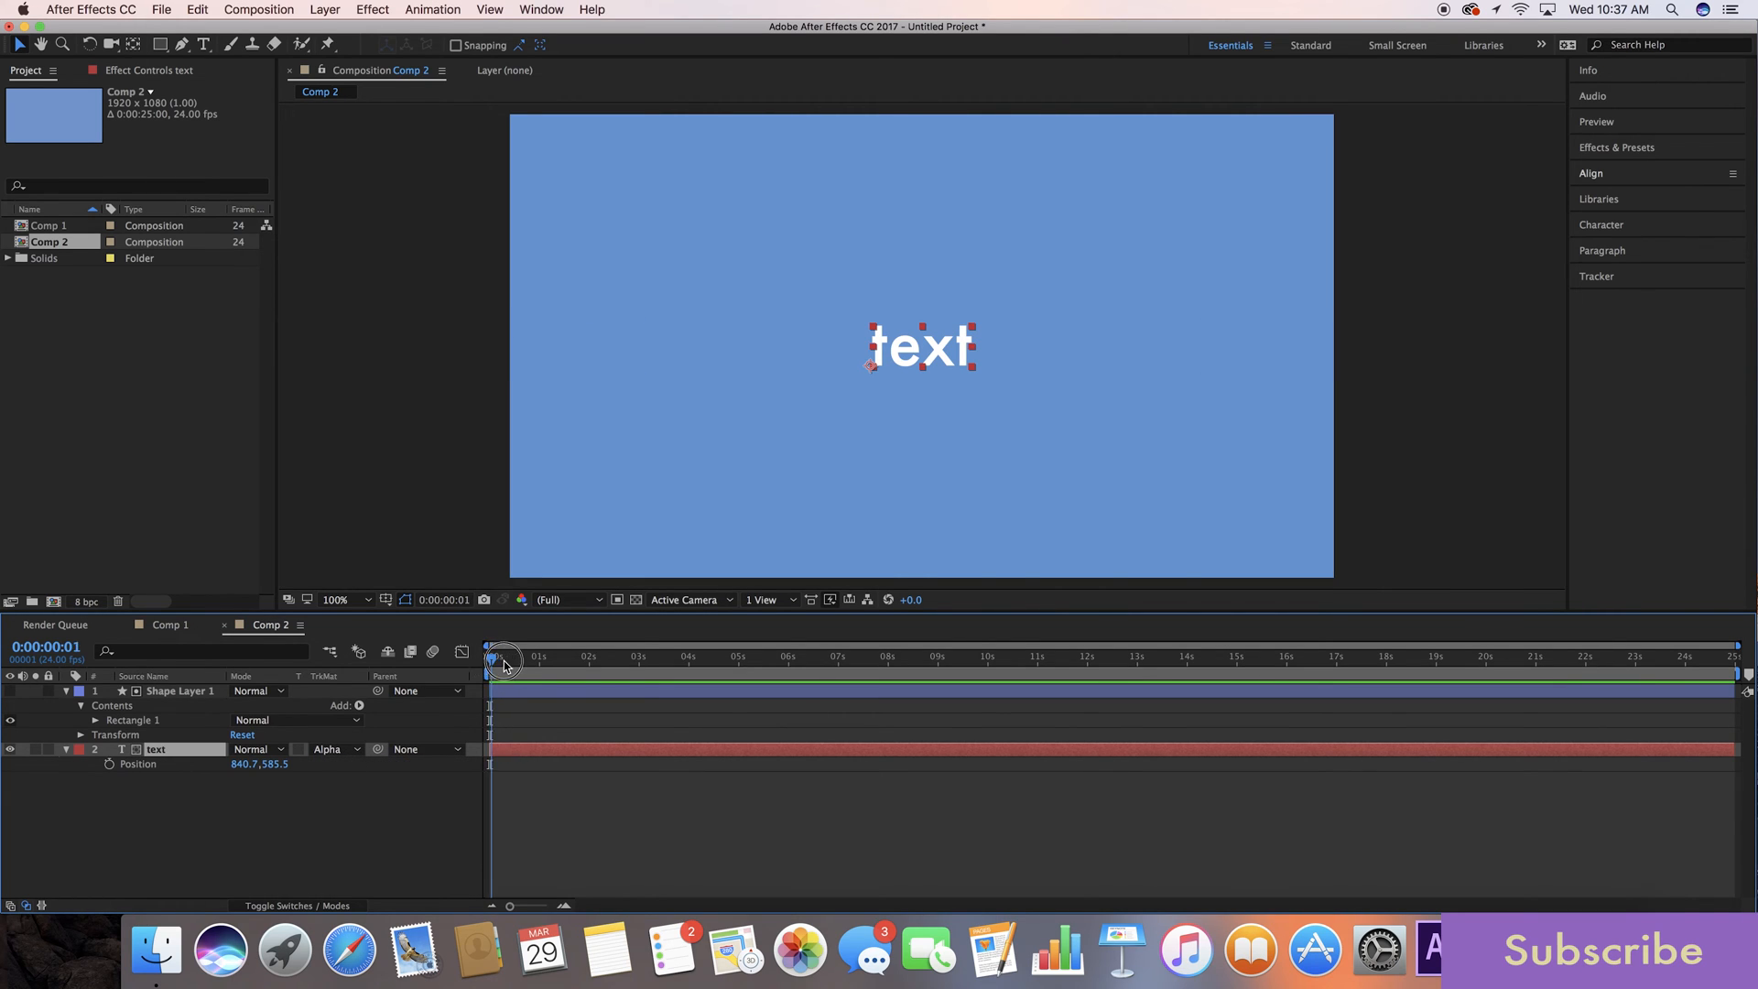
# Step: Keyframe Position at 840.7, 585.5 for 2 s and 840.7, 705.5 at 12 f, hiding the text below the band
pyautogui.click(110, 764)
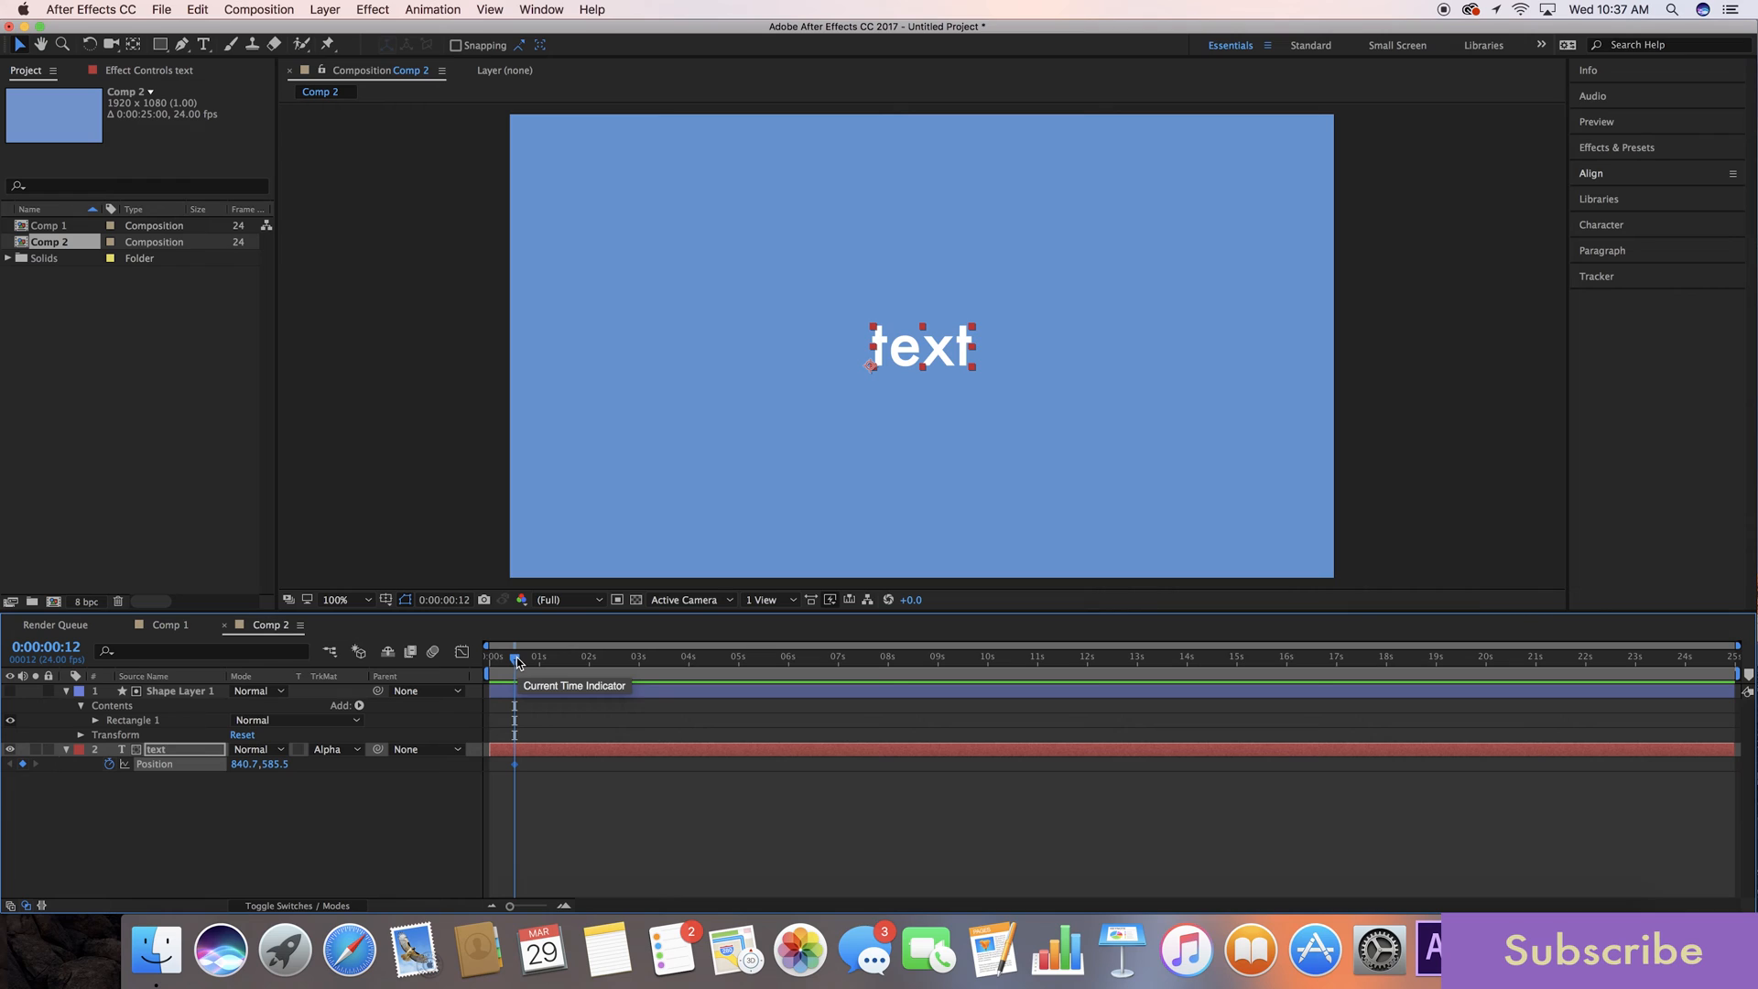
pyautogui.moveTo(516, 658); pyautogui.dragTo(592, 657)
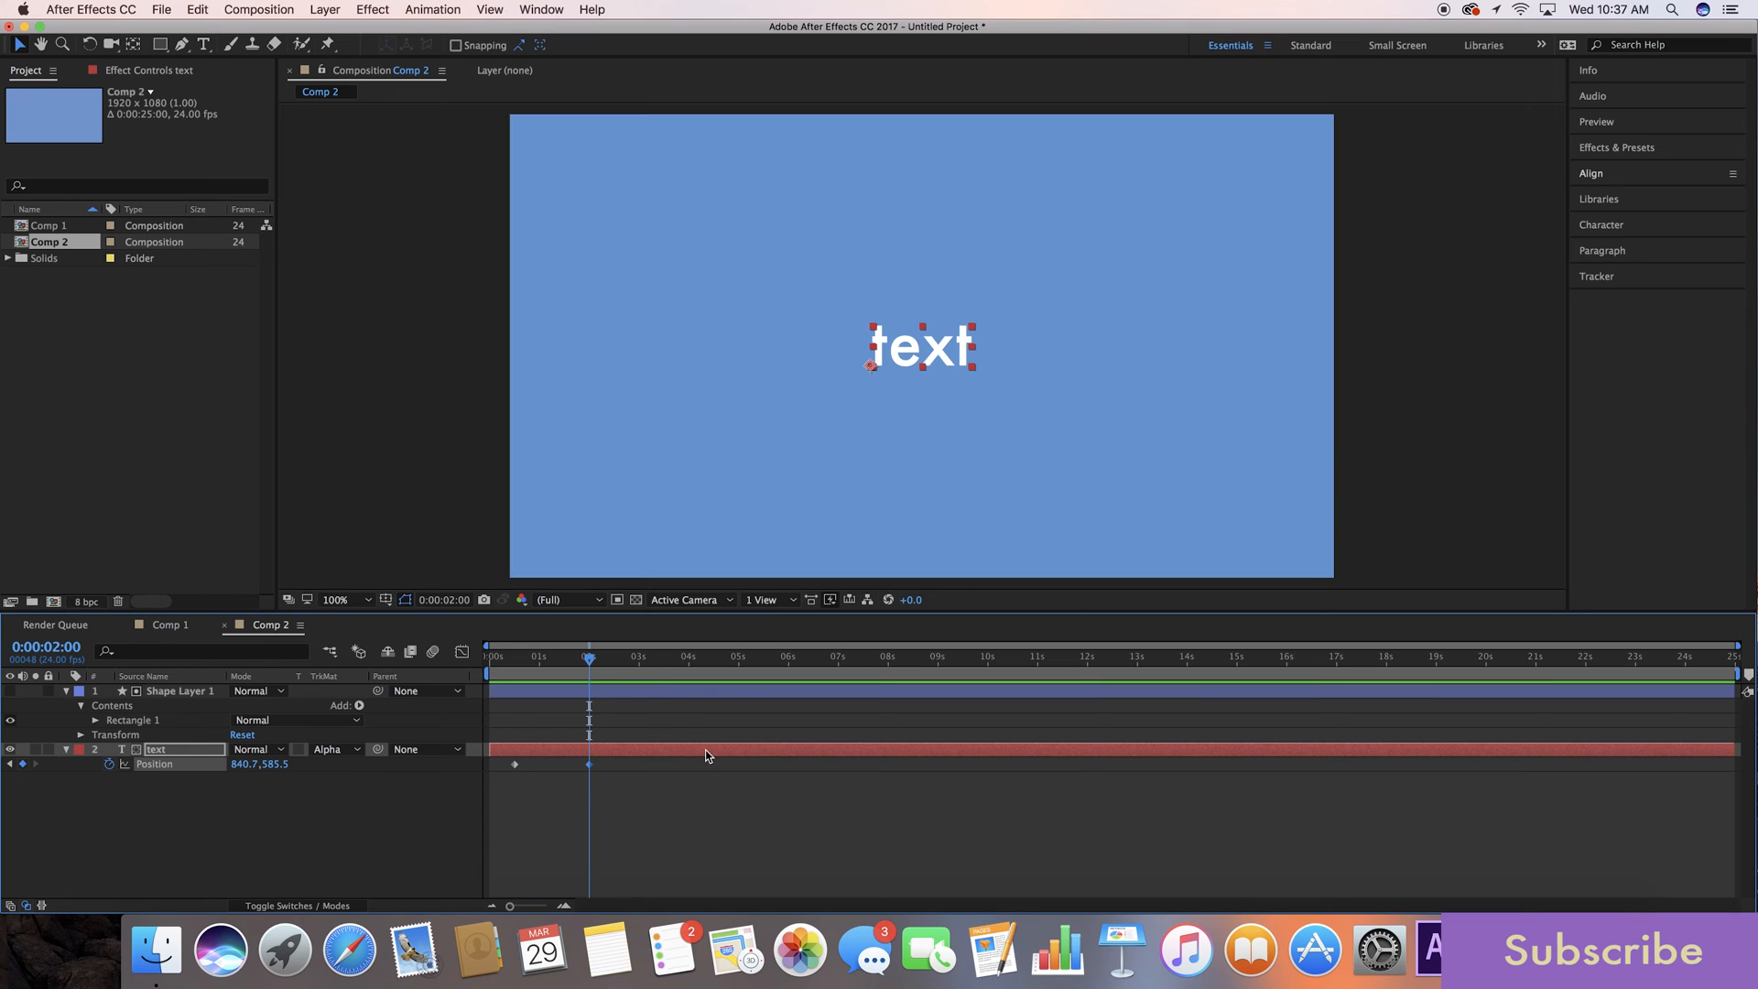
pyautogui.moveTo(577, 672)
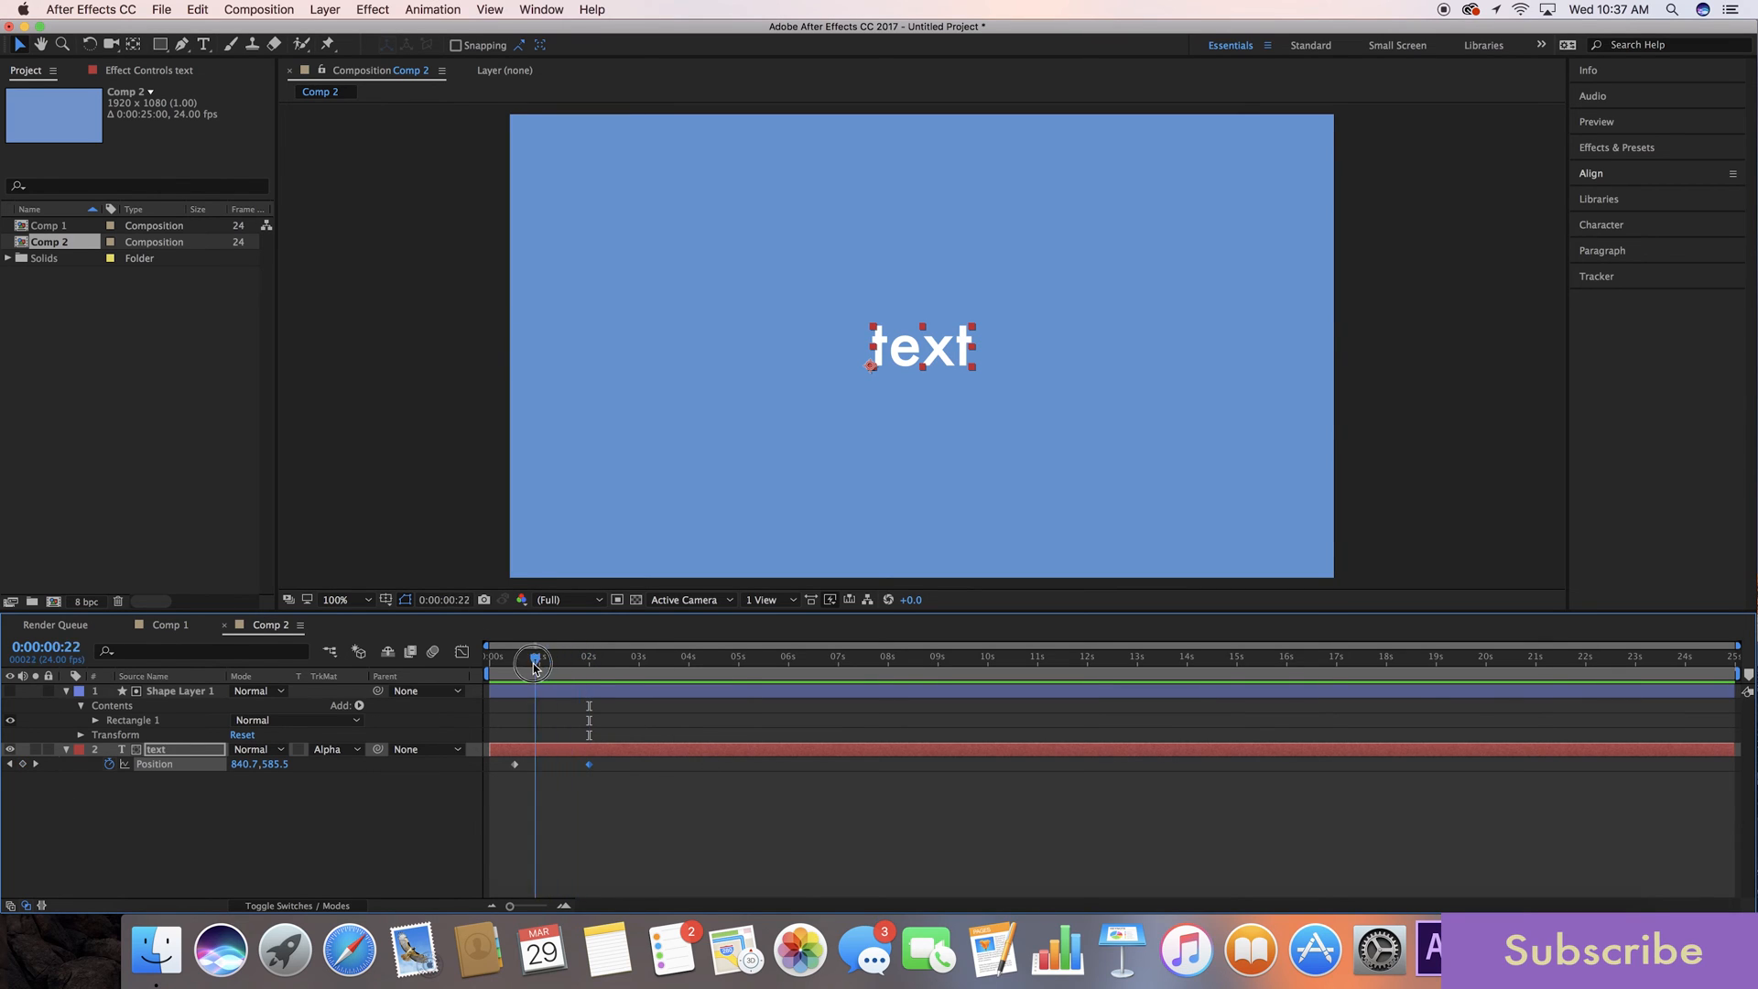
pyautogui.moveTo(535, 659); pyautogui.dragTo(515, 659)
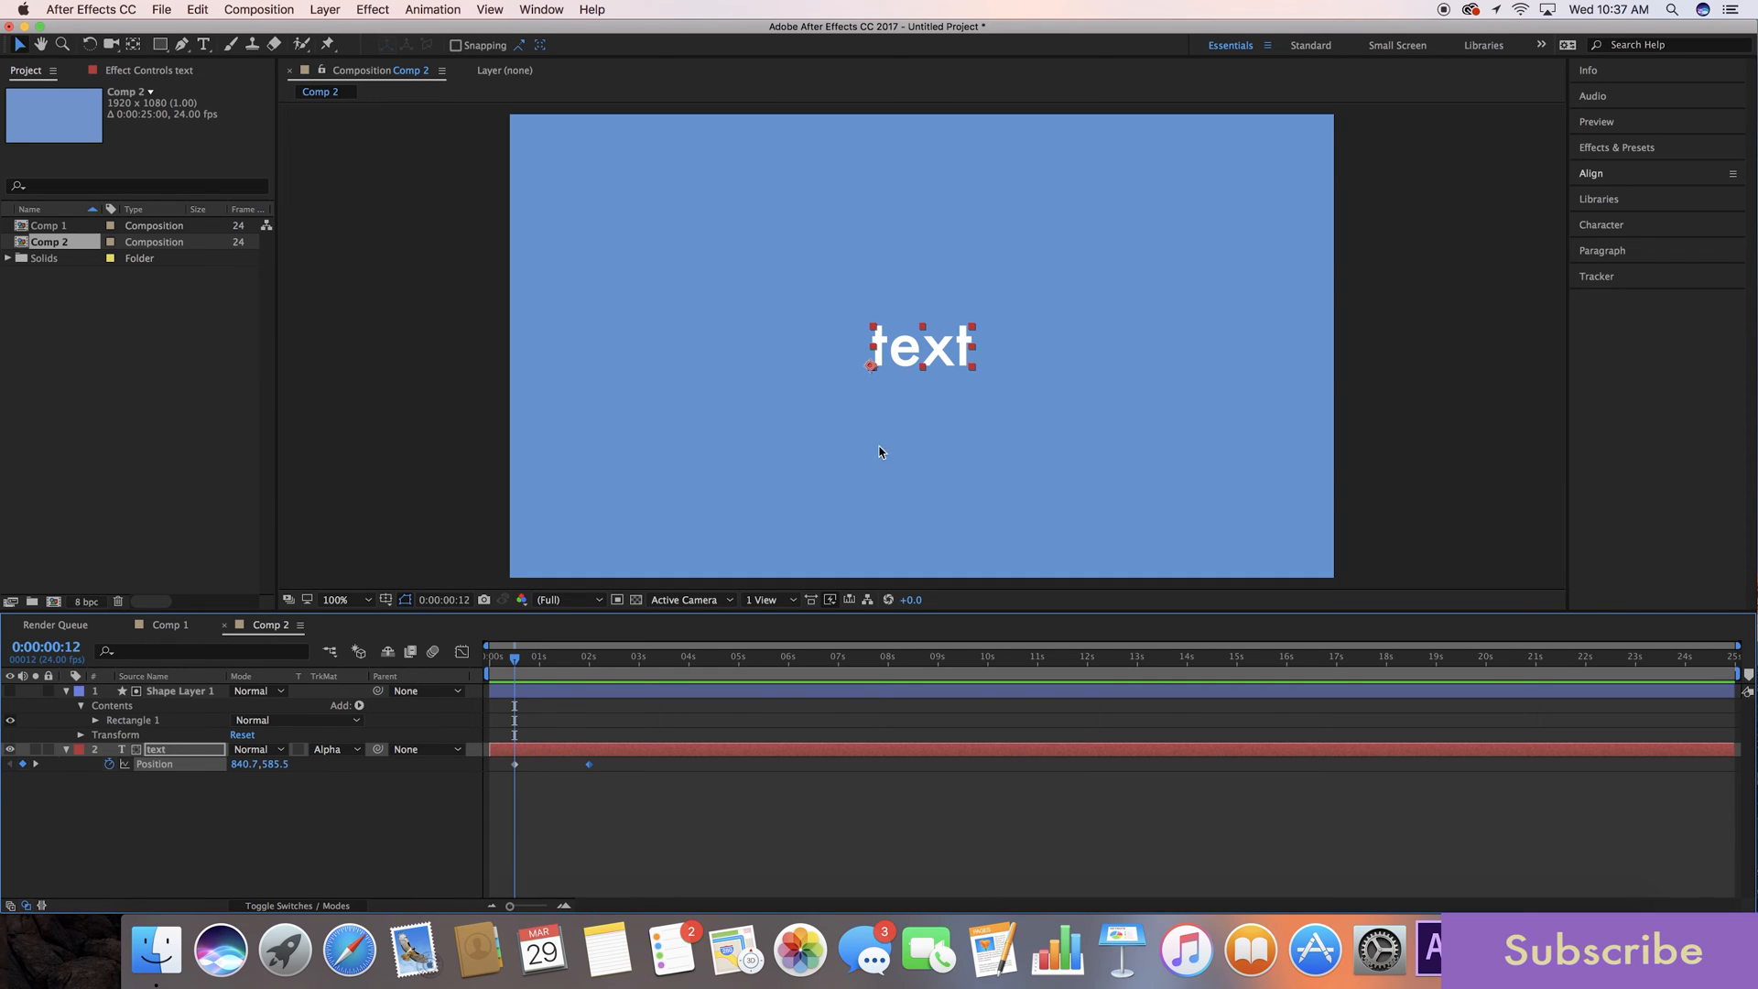
pyautogui.moveTo(137, 137)
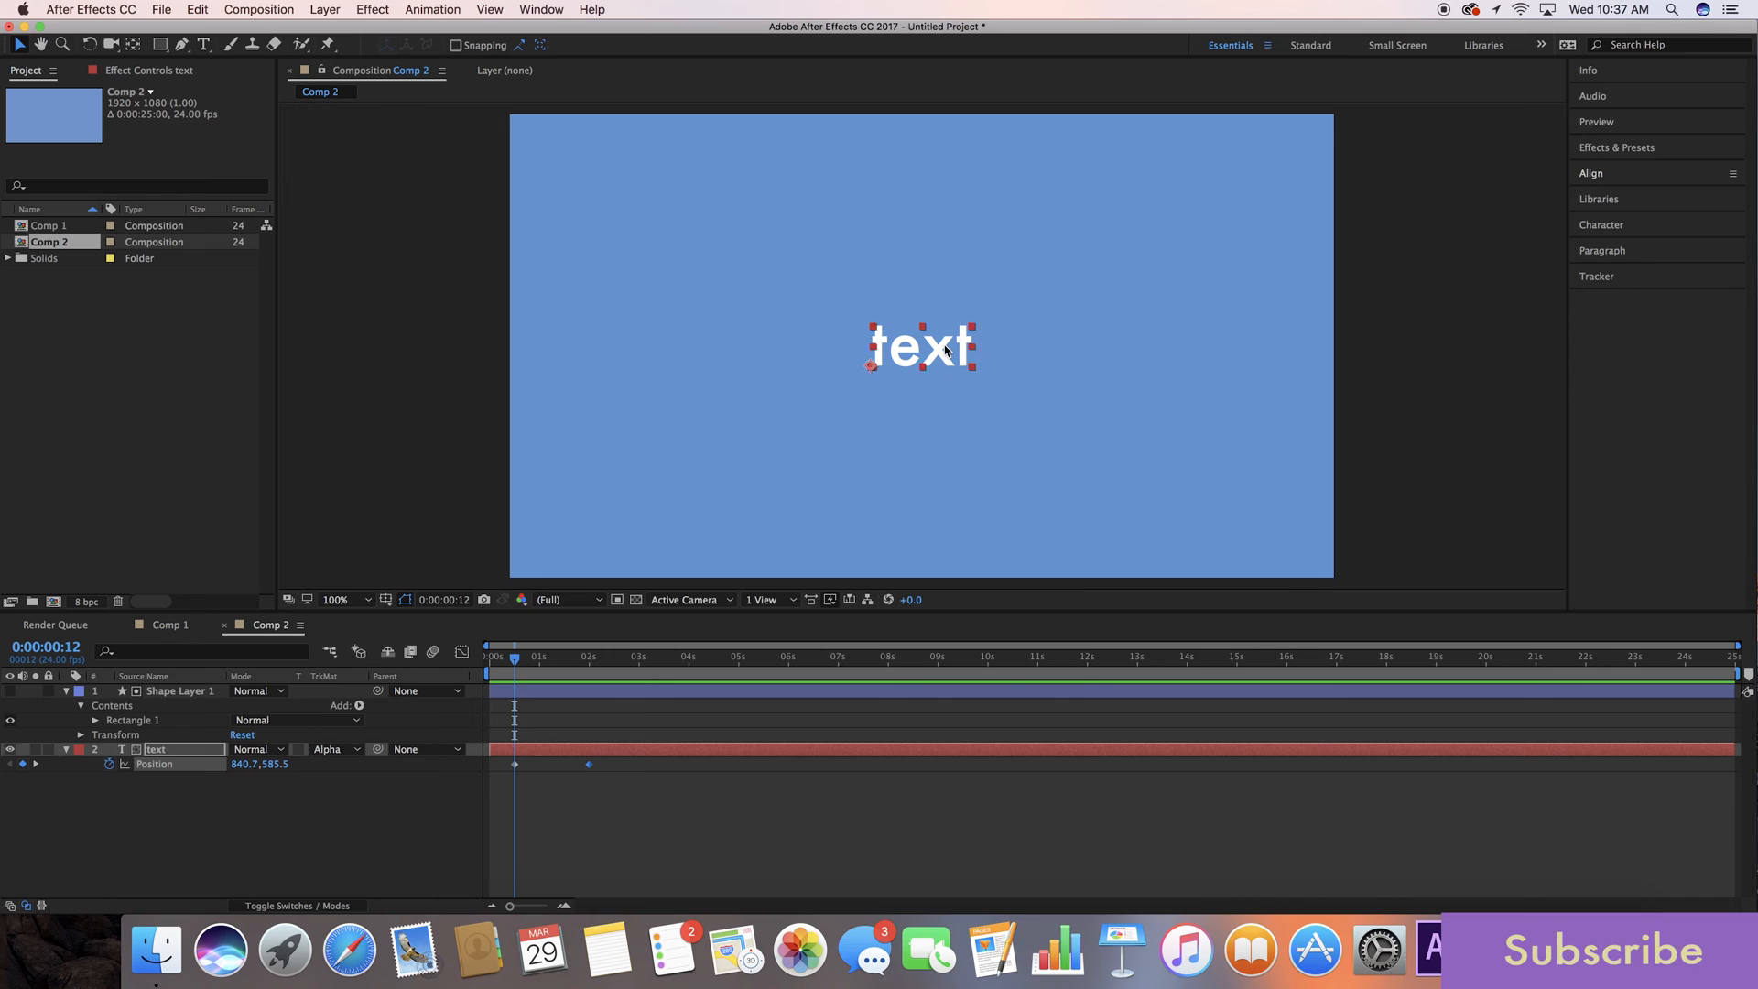
pyautogui.moveTo(920, 346); pyautogui.dragTo(945, 397)
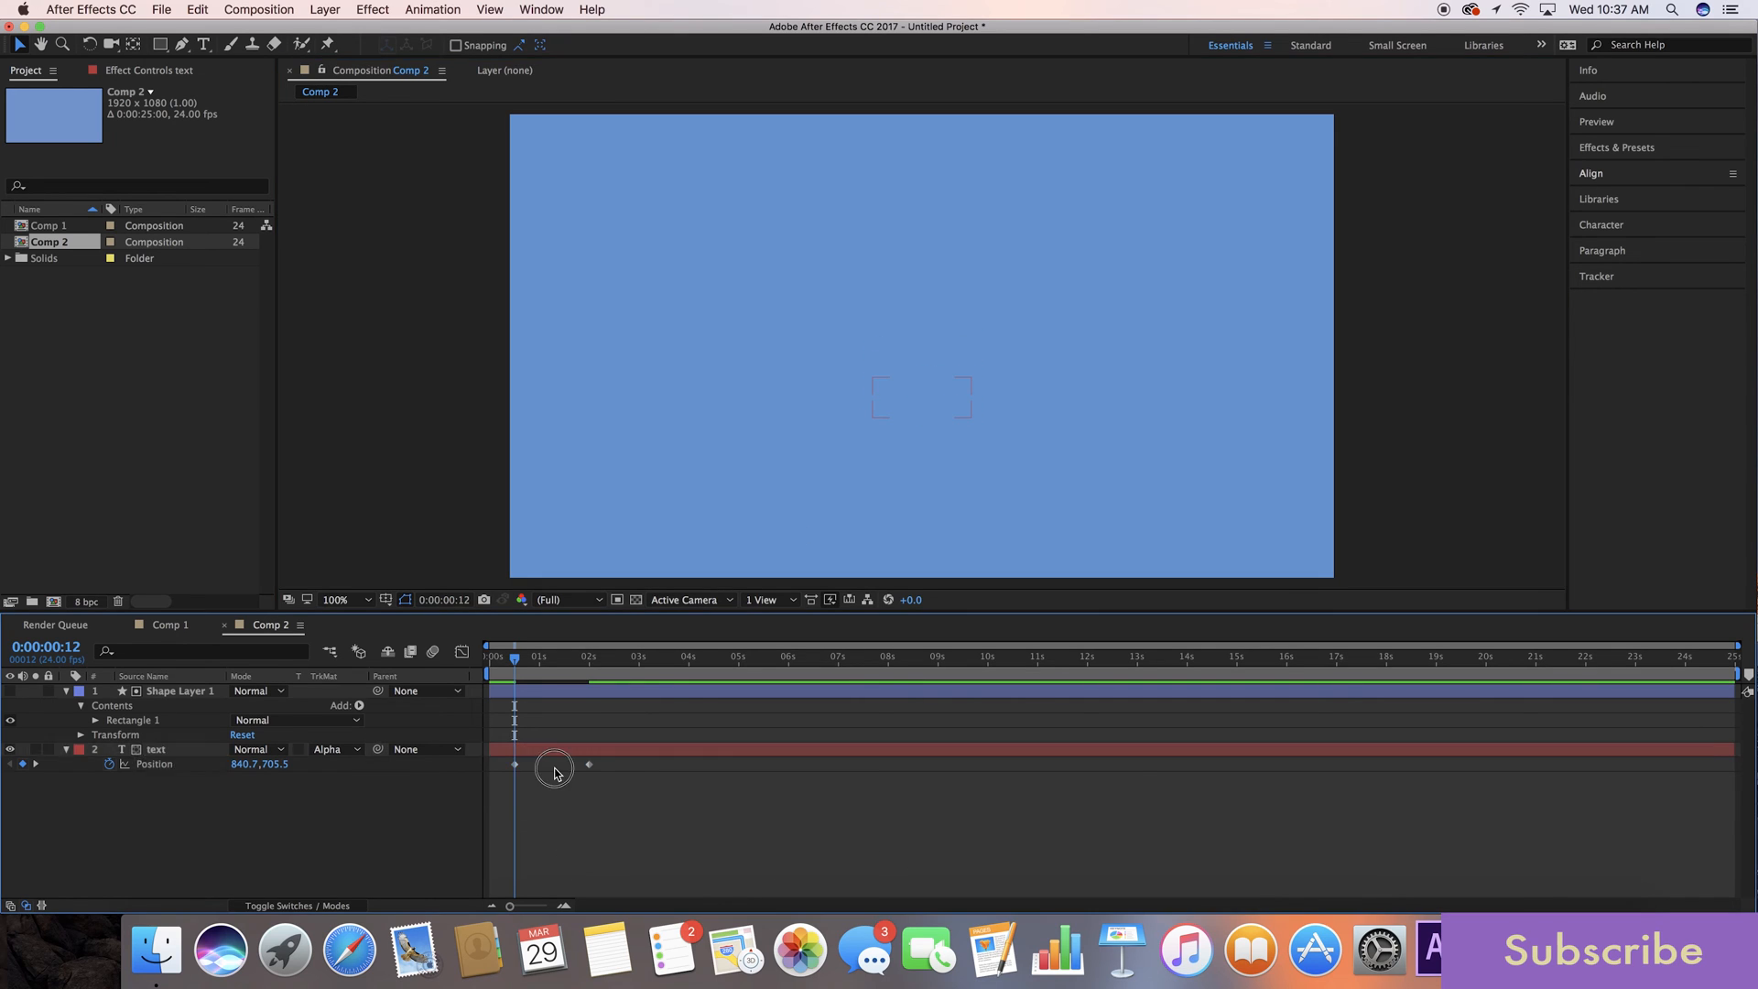
pyautogui.rightClick(514, 764)
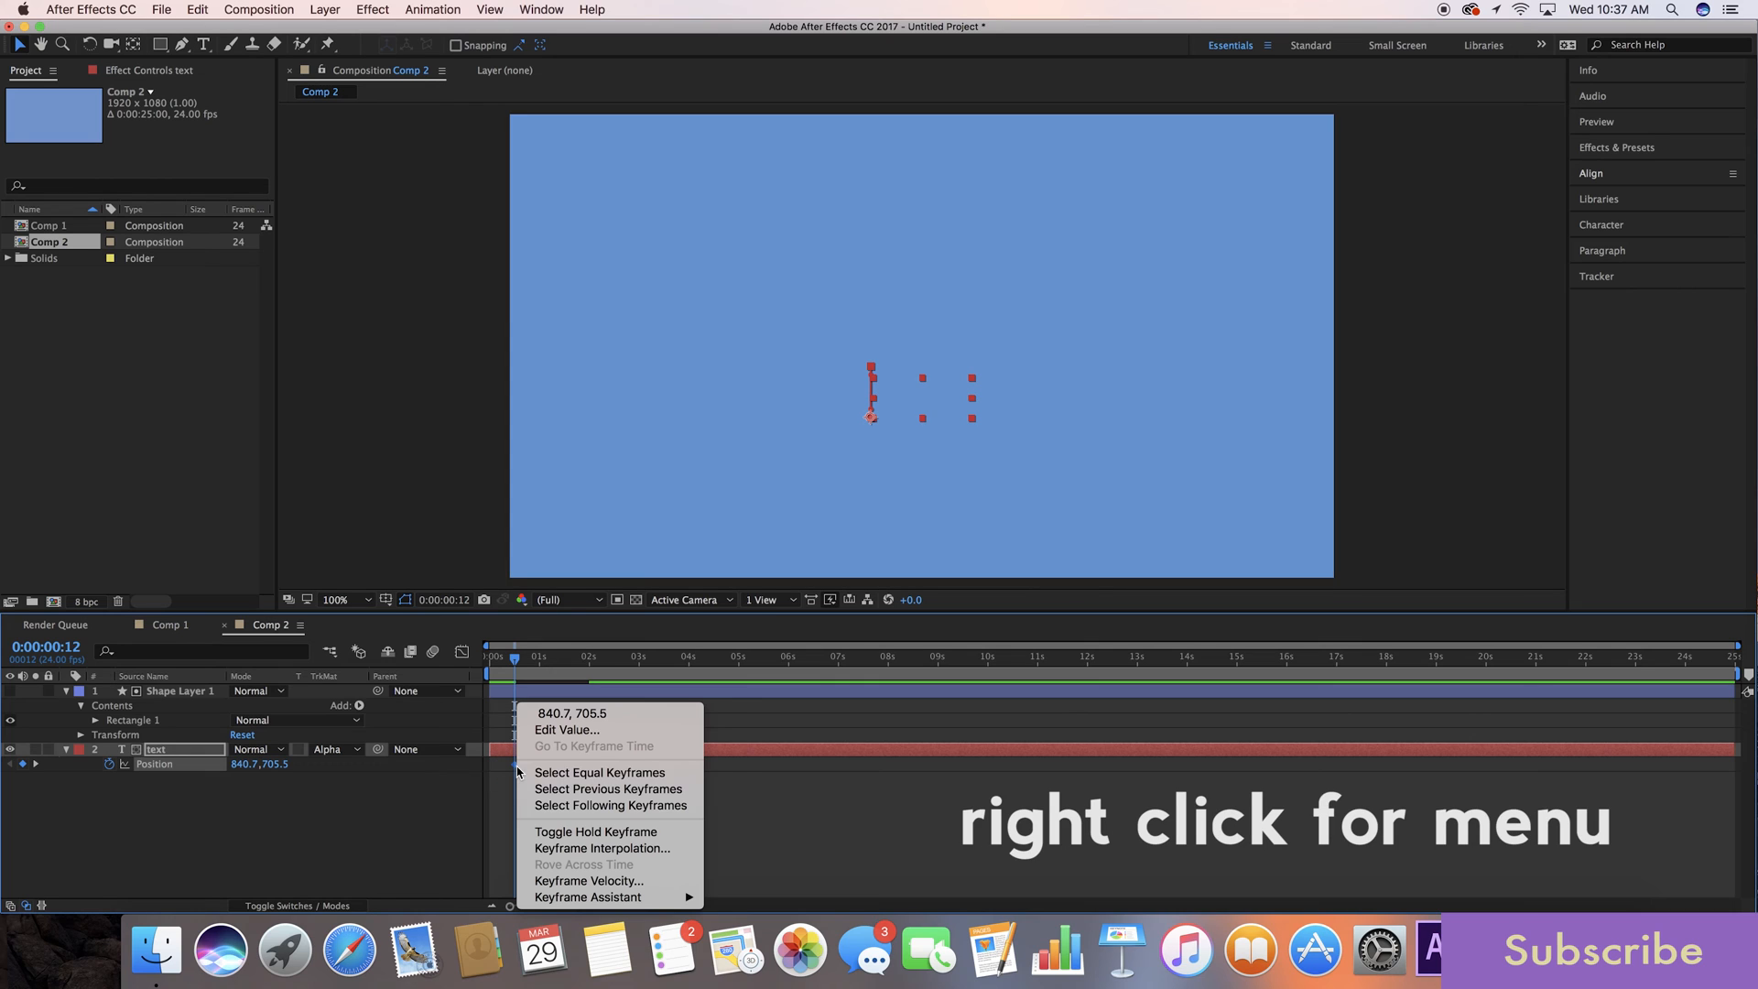
pyautogui.moveTo(586, 898)
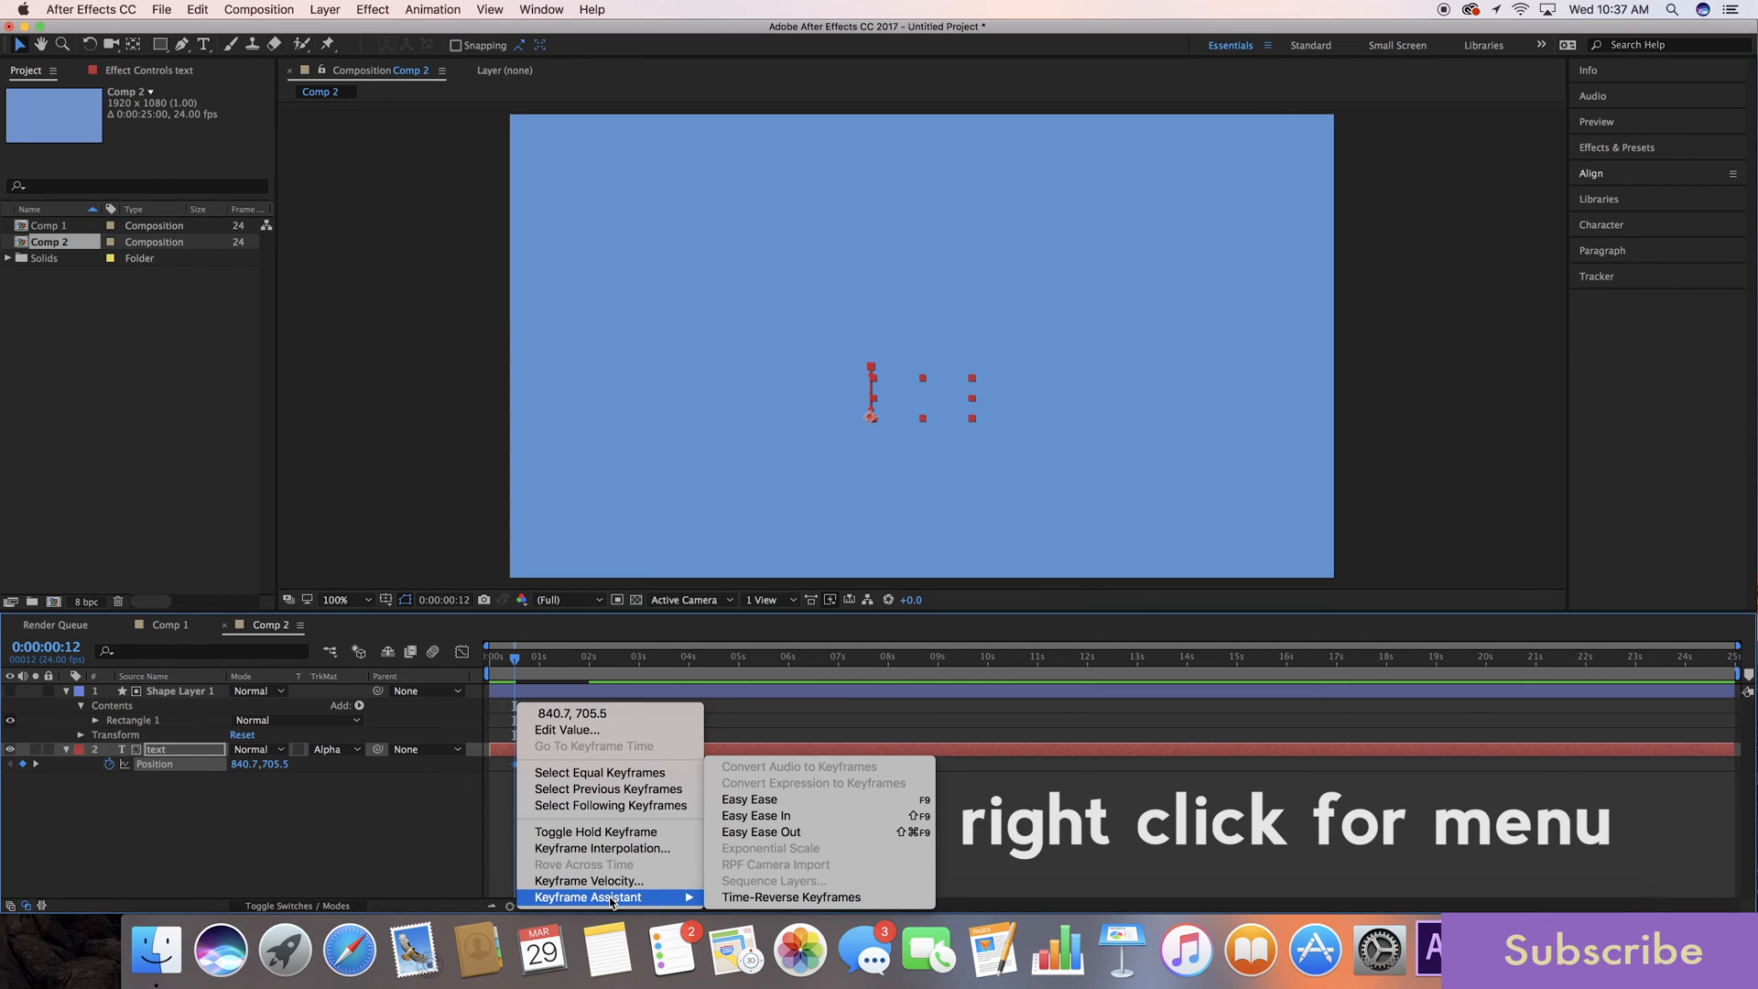